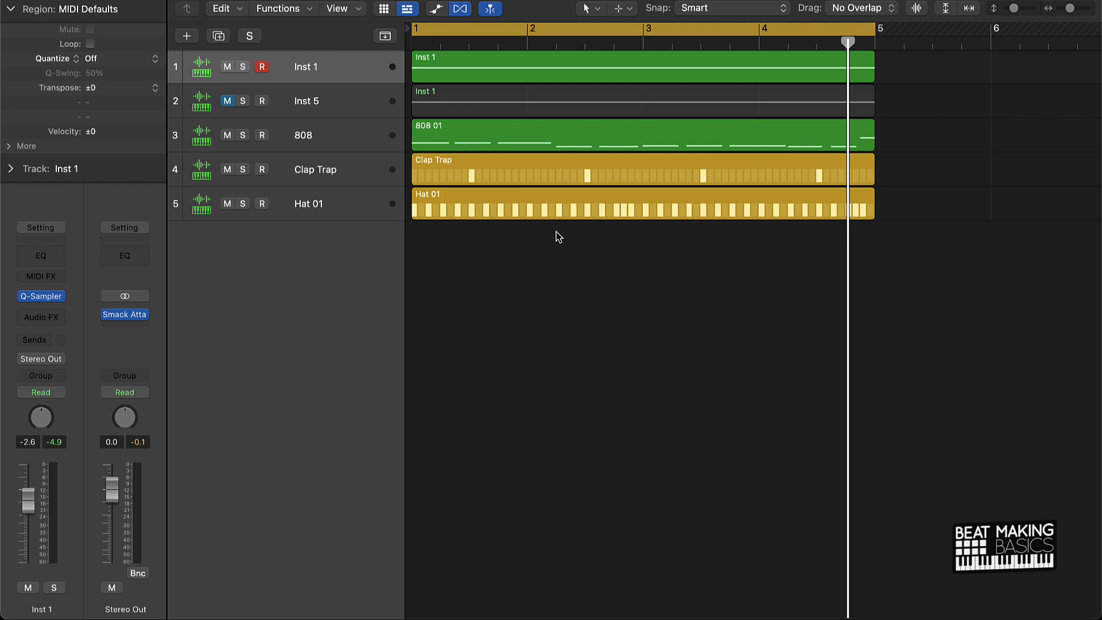
mouse_move(445, 77)
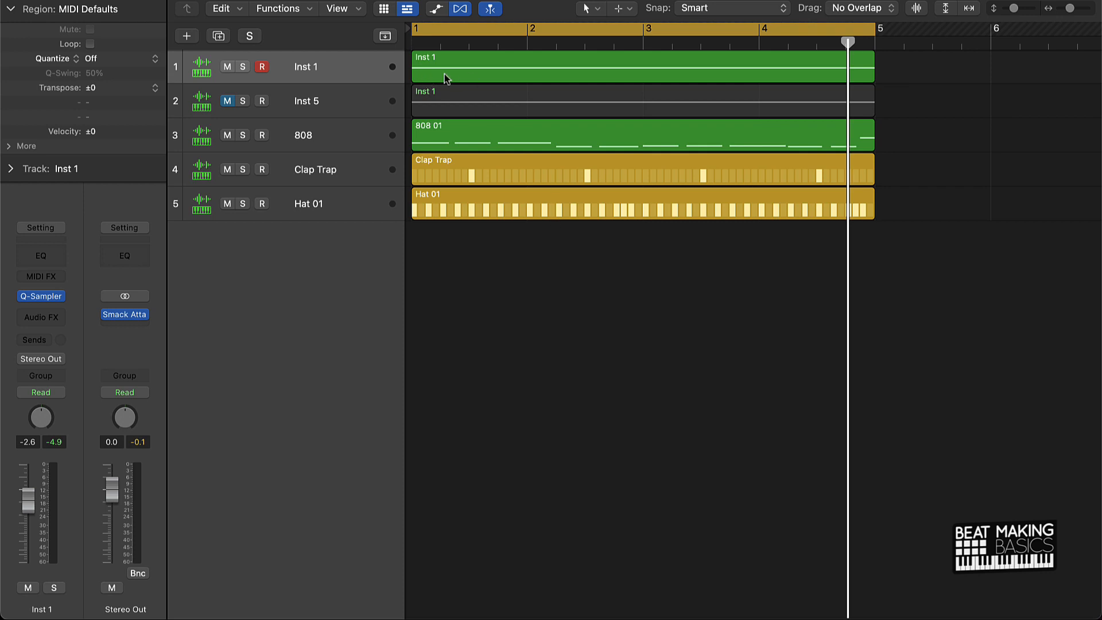
mouse_move(125, 251)
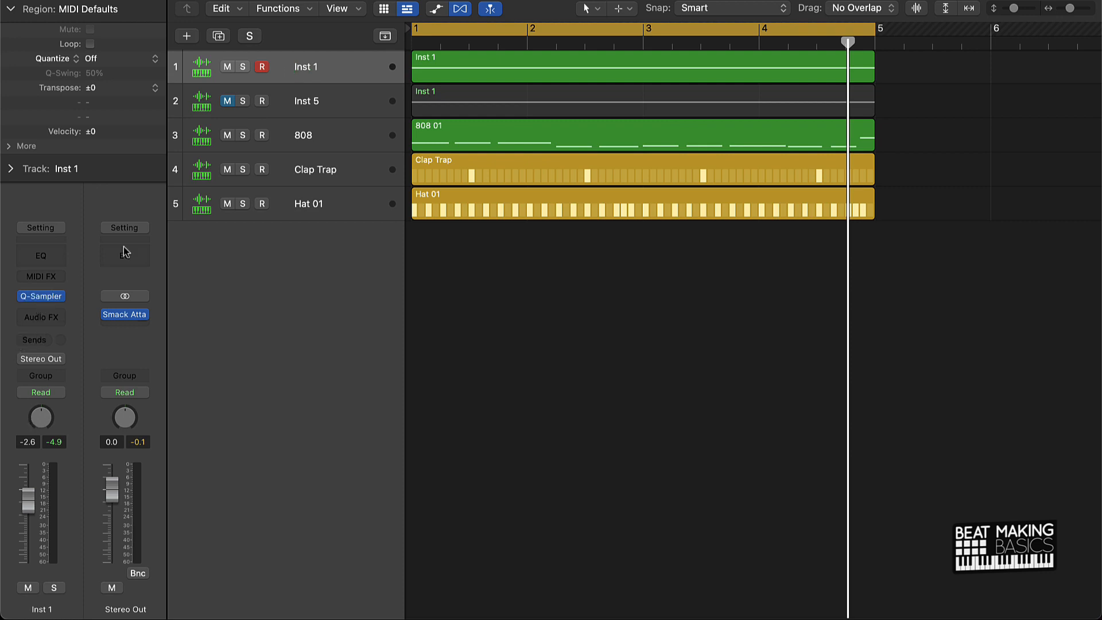
Insert a Channel EQ on Inst 1 and enable its Low Cut band at 20 Hz, 48 dB/octave
click(40, 255)
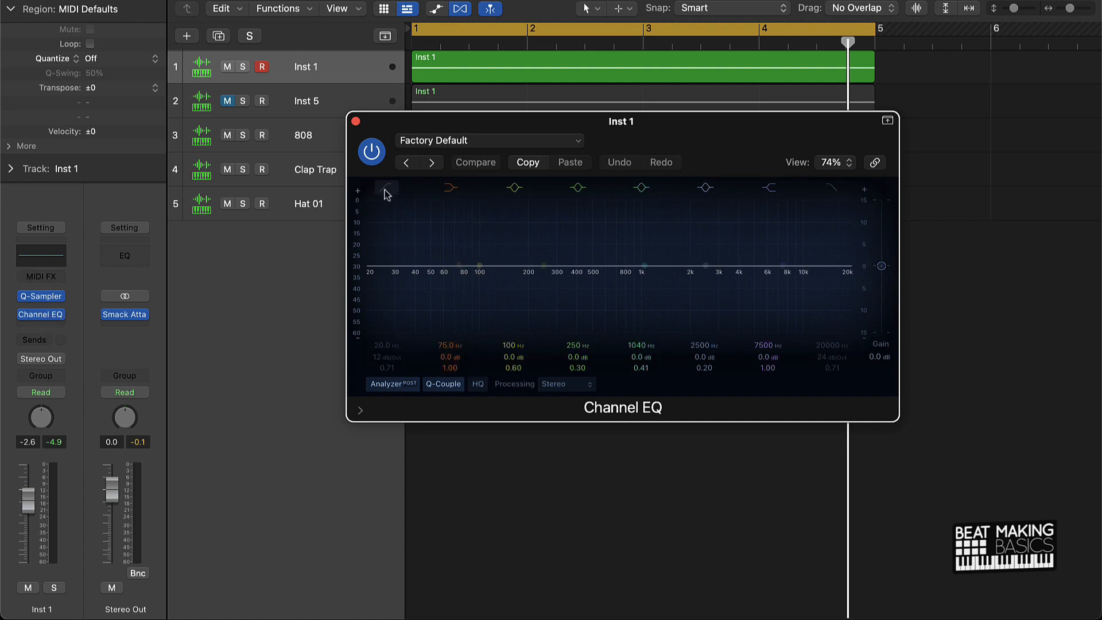
click(385, 188)
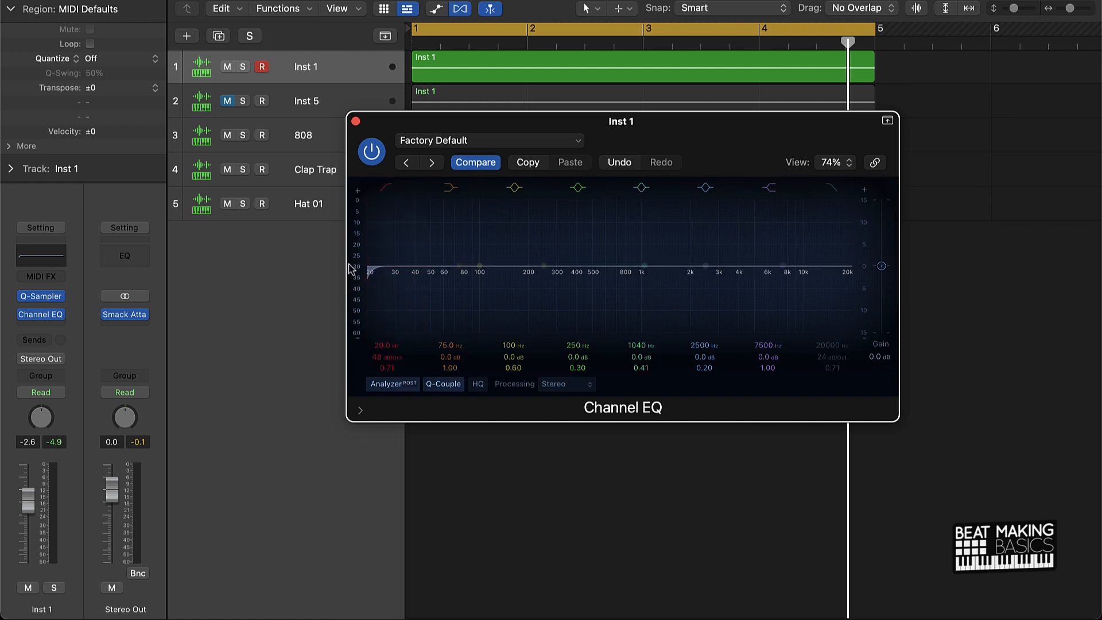
Raise the Low Cut frequency from 20 Hz through ~146 Hz up to about 268 Hz
click(385, 187)
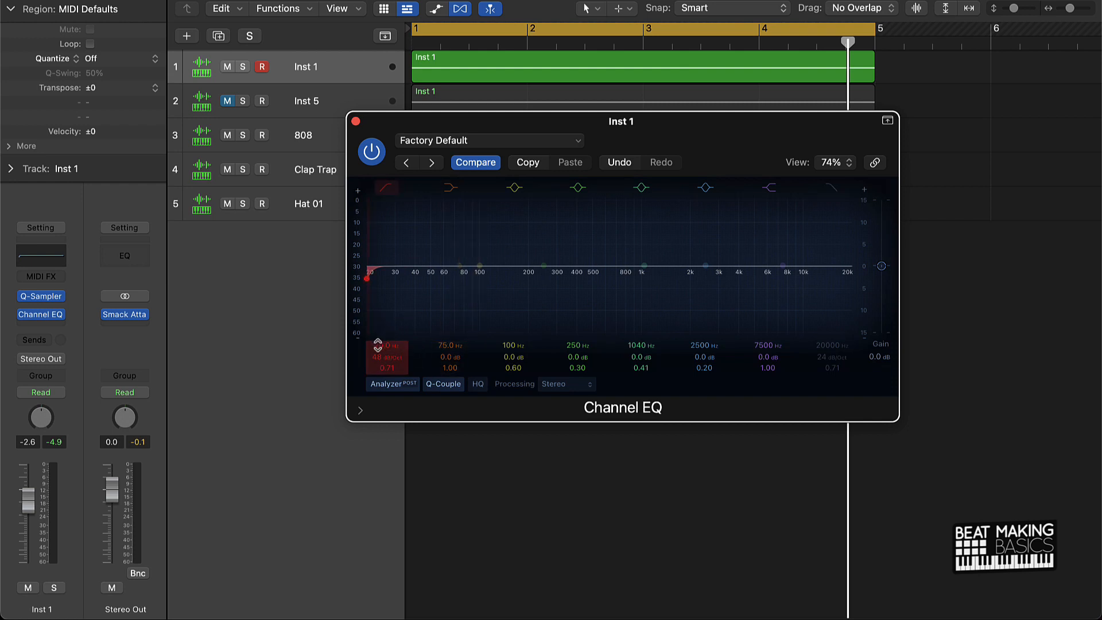
drag(369, 278, 507, 278)
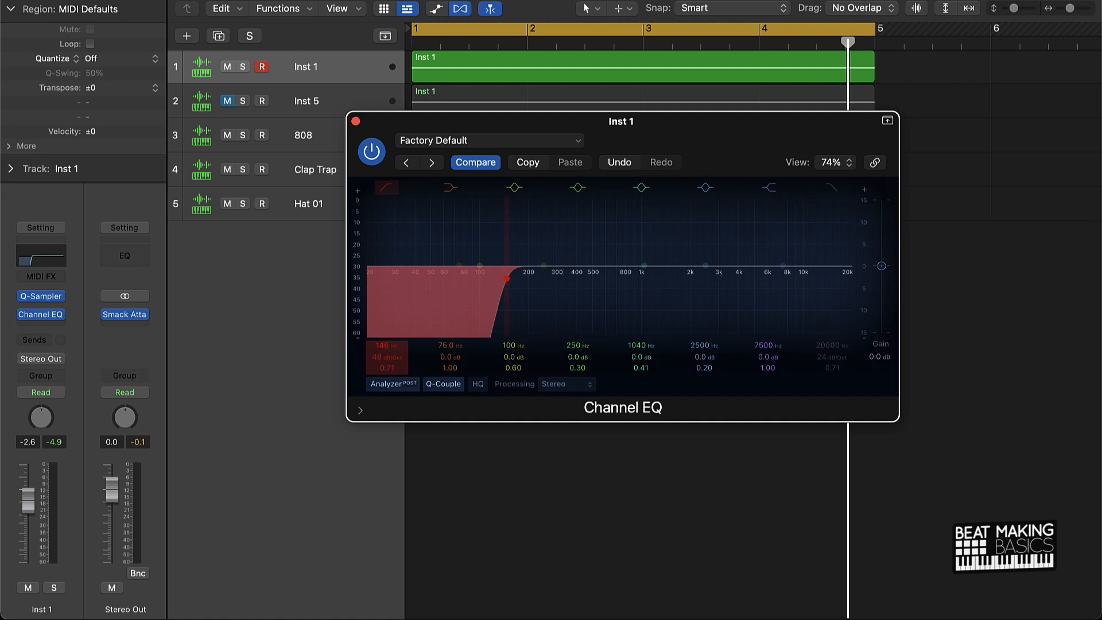
drag(506, 279, 520, 279)
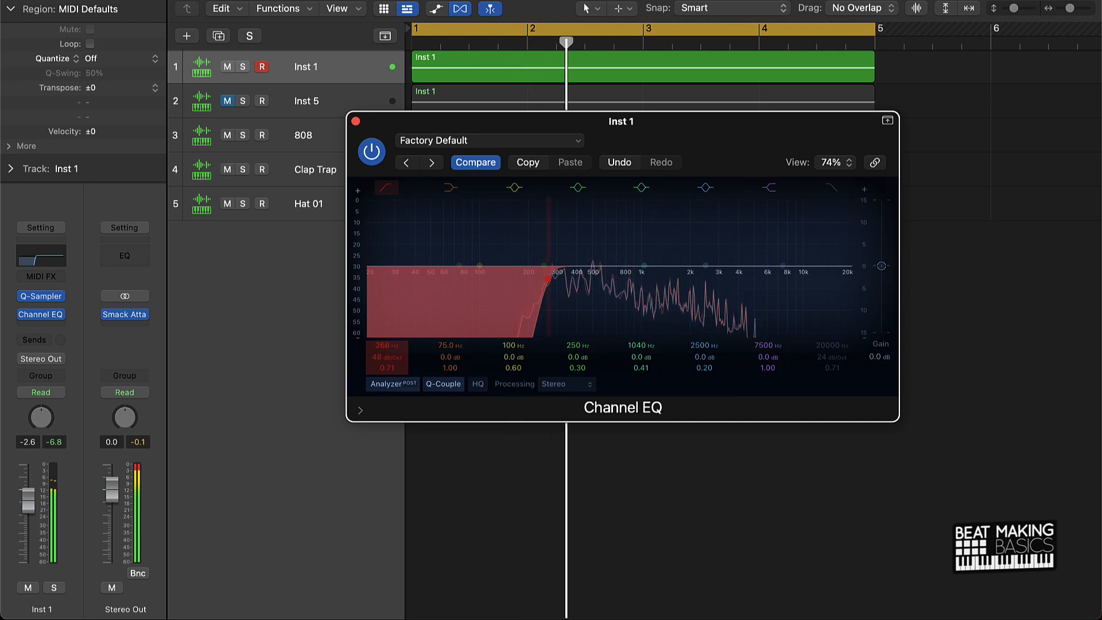
Lower the Low Cut to about 208 Hz, then bypass the Channel EQ to hear the dry sound
drag(547, 279, 527, 280)
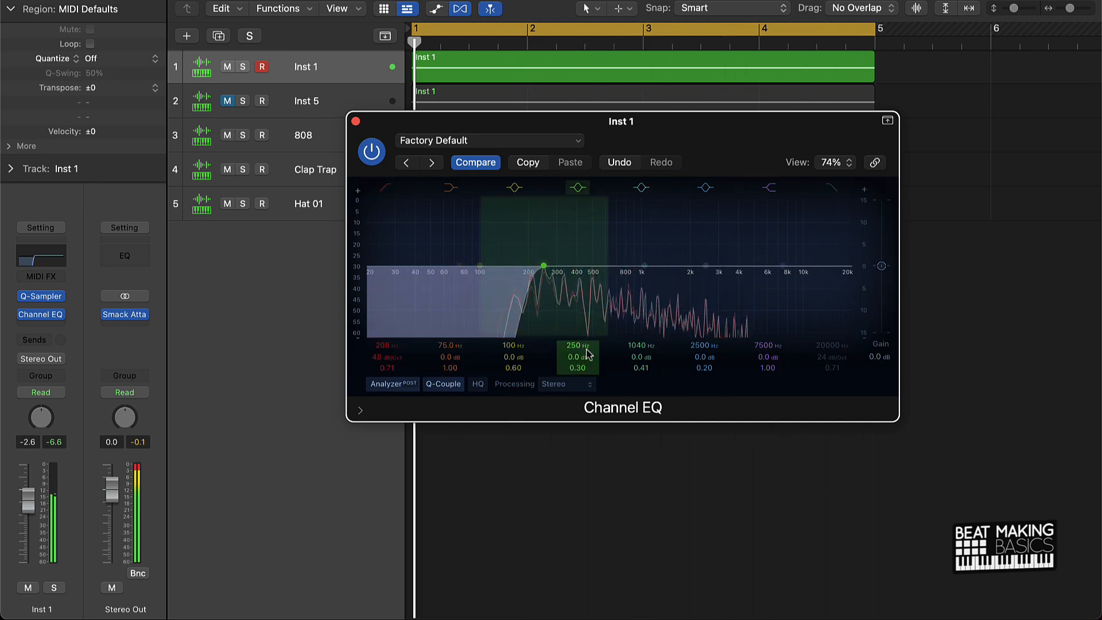
click(641, 187)
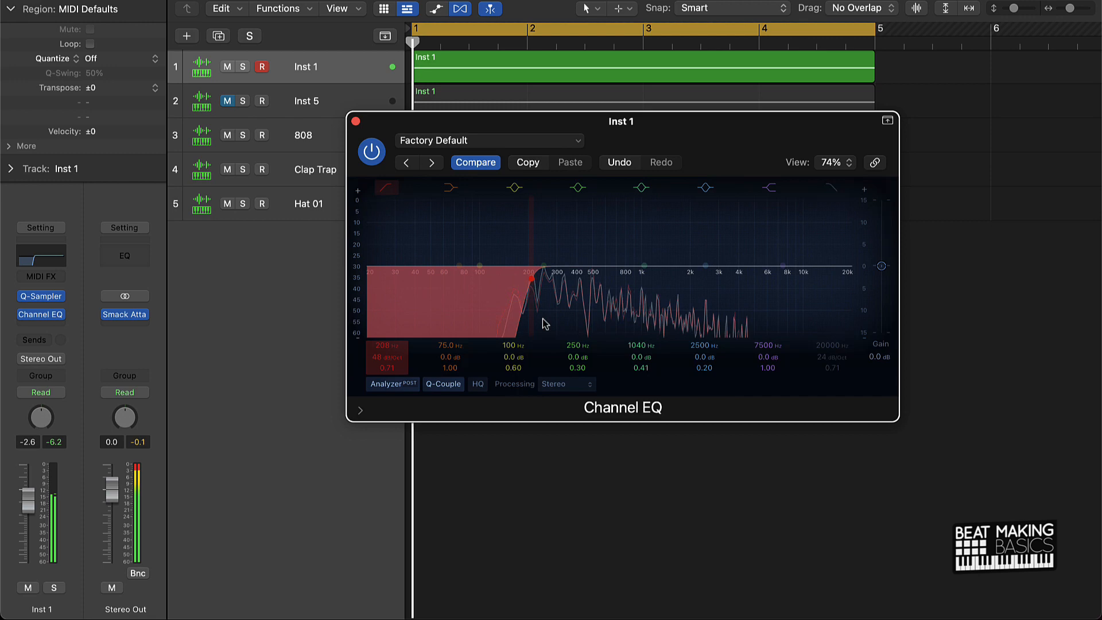
click(370, 152)
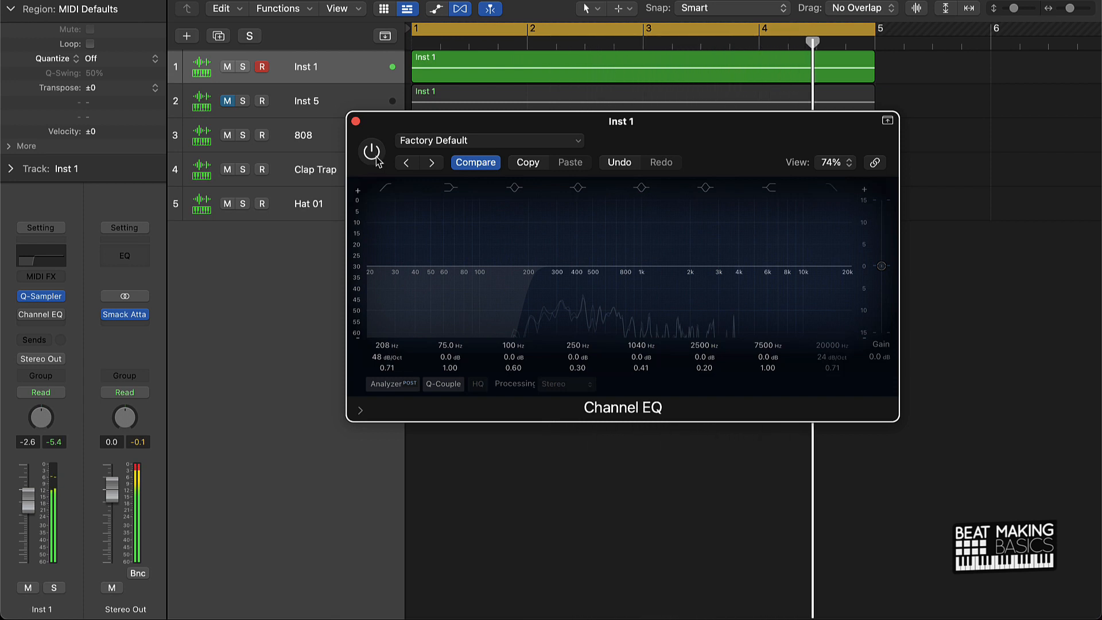
Re-enable the Channel EQ with its 208 Hz low cut and close the plug-in window
click(371, 152)
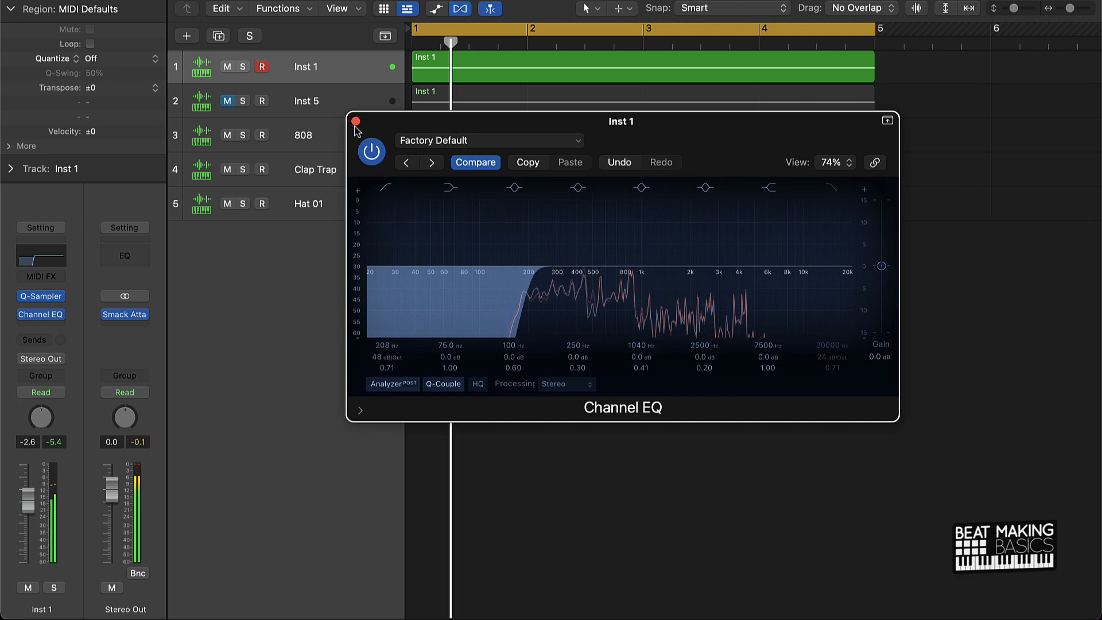
click(355, 121)
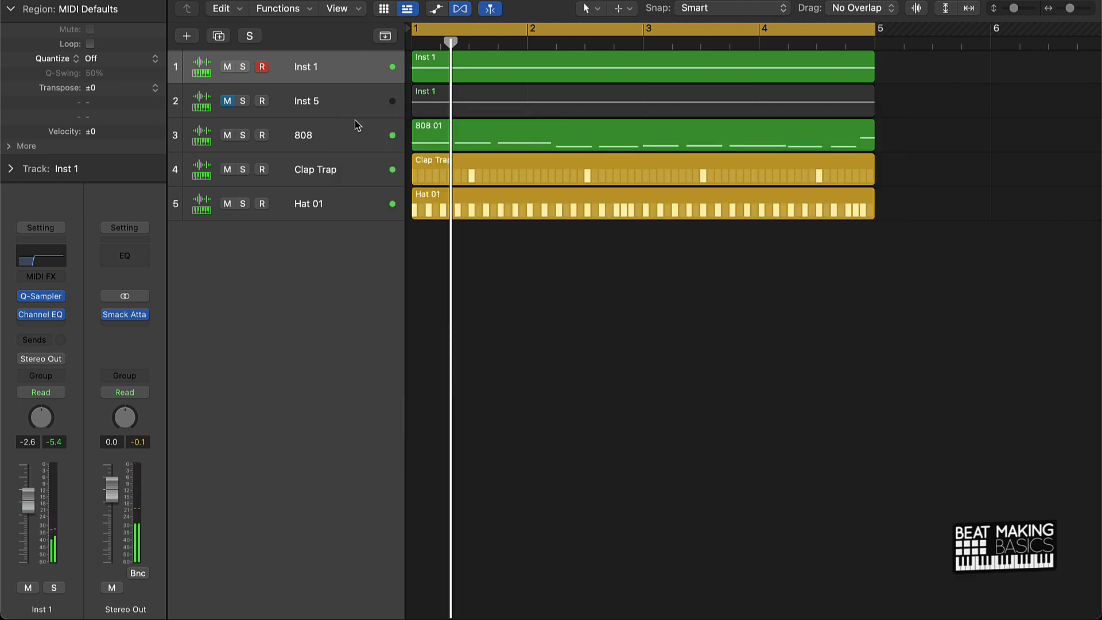